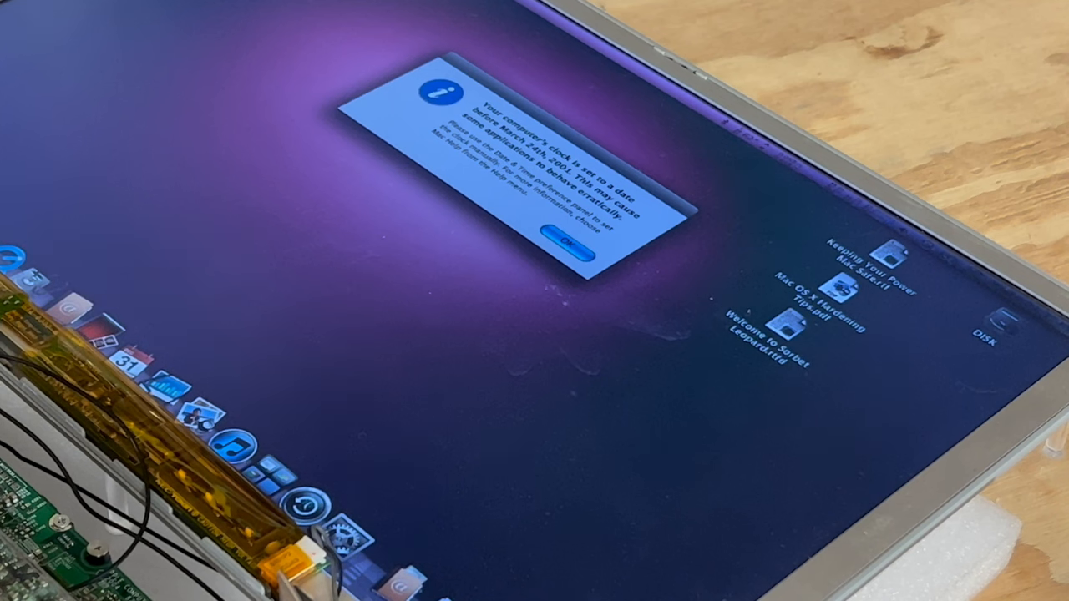
{"action": "mouse_move", "coordinate": [92, 90]}
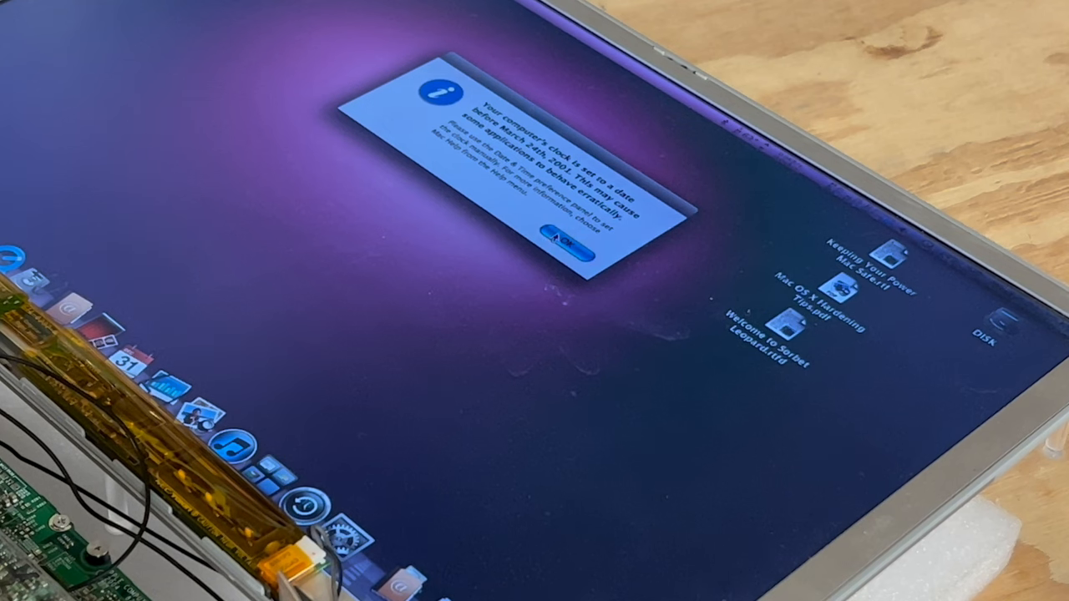
Step: Dismiss the clock date warning dialog with OK
{"action": "left_click", "coordinate": [572, 250]}
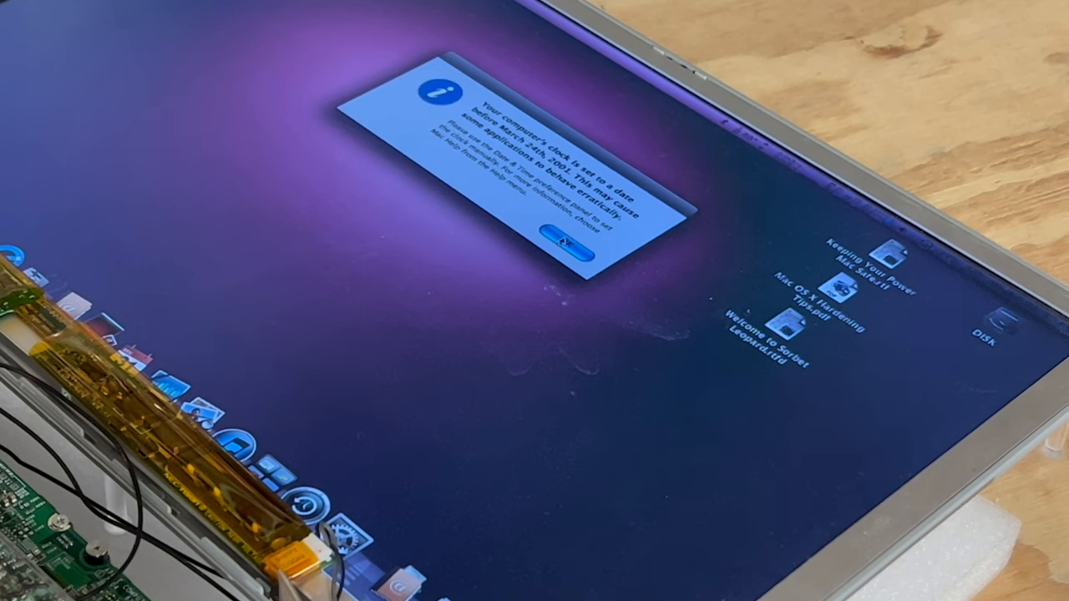
{"action": "left_click", "coordinate": [567, 238]}
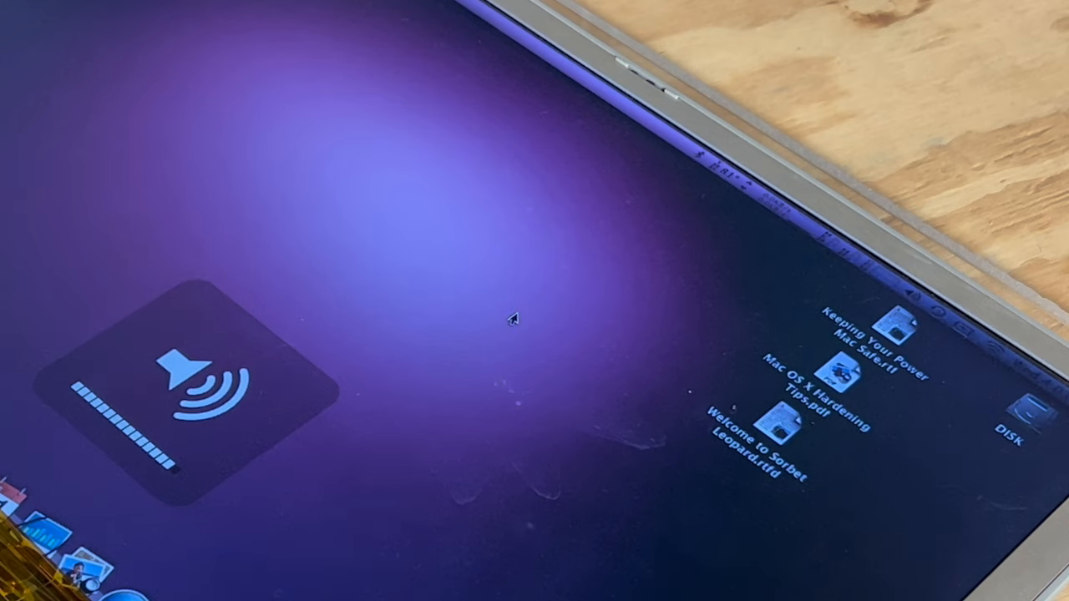
Step: Adjust the volume key, then raise the screen brightness to maximum
{"action": "key", "text": "volumedown"}
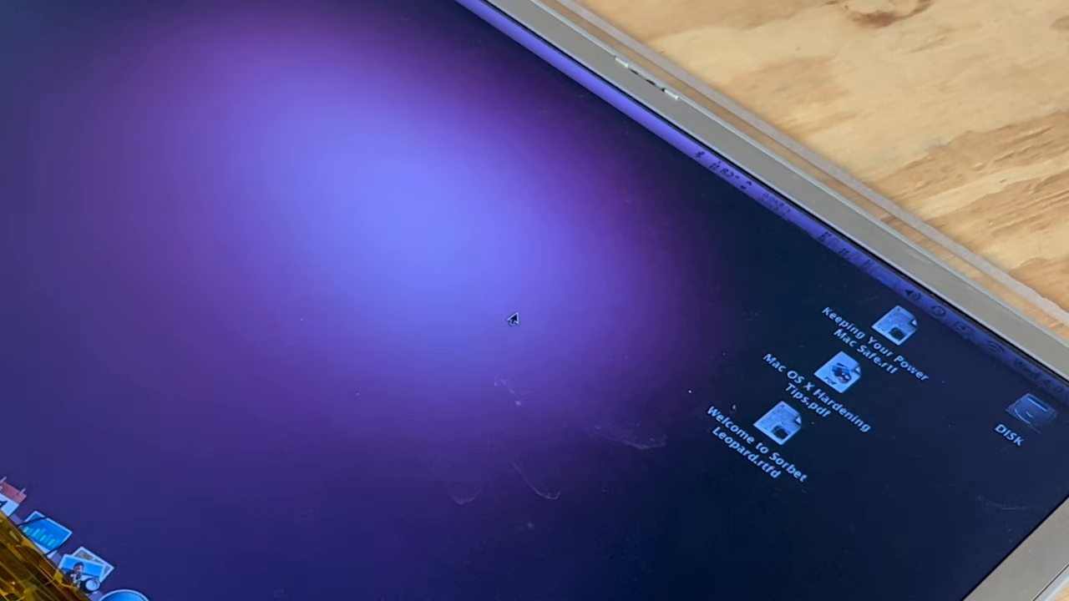
{"action": "key", "text": "brightnessup"}
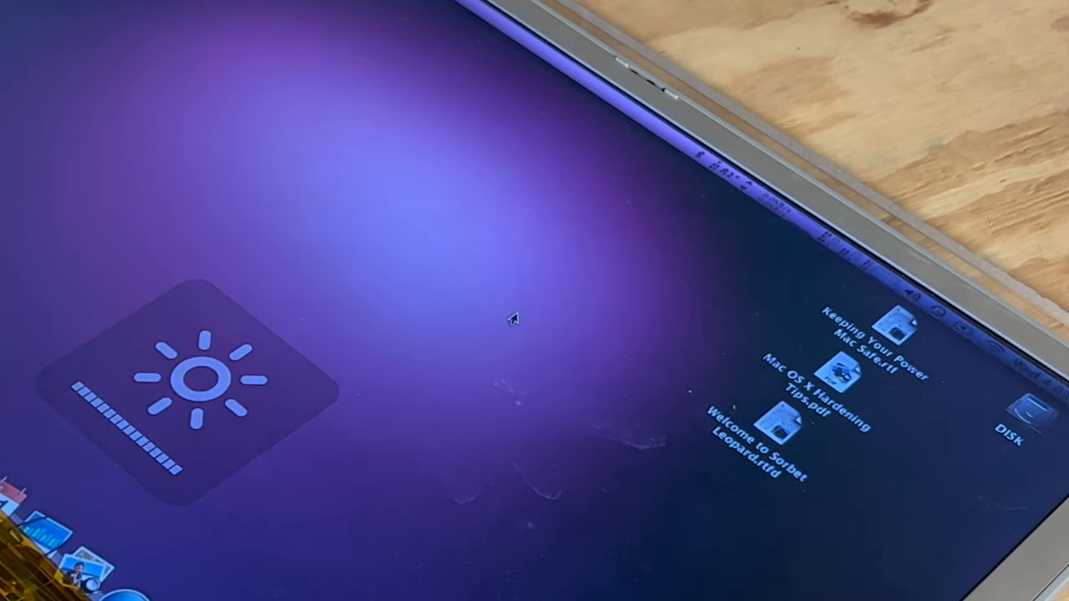